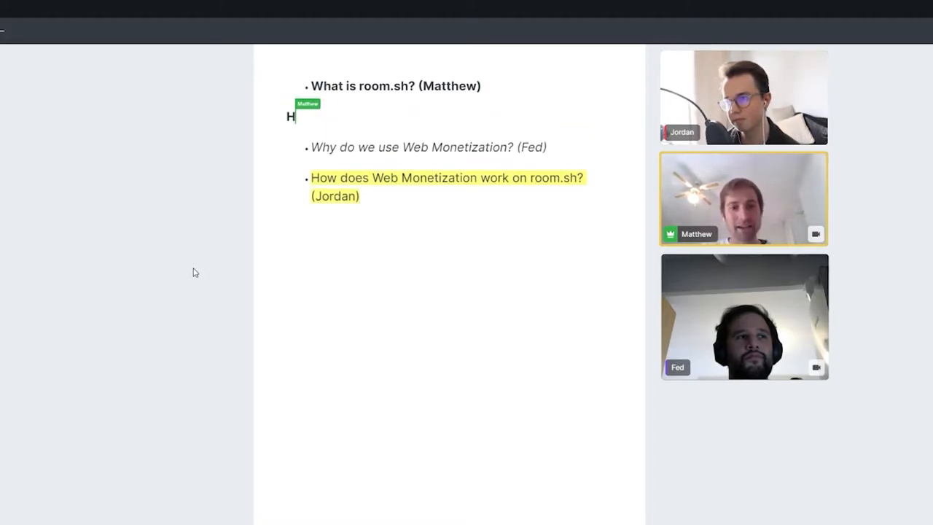
# Finish typing "Here..." under the "What is room.sh? (Matthew)" agenda bullet
pyautogui.write('ere...')
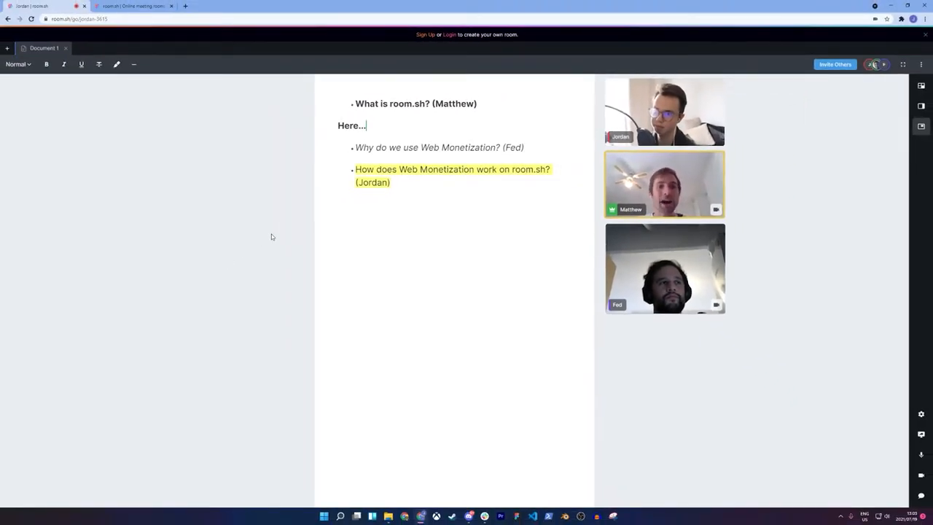
# Open the Whiteboard 2 tab showing the Coil website screenshot
pyautogui.click(6, 47)
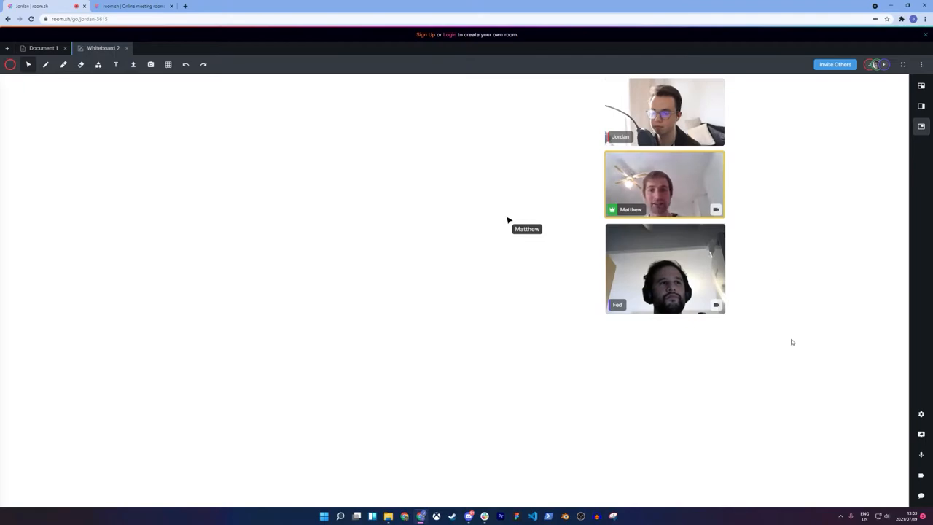
pyautogui.moveTo(338, 214)
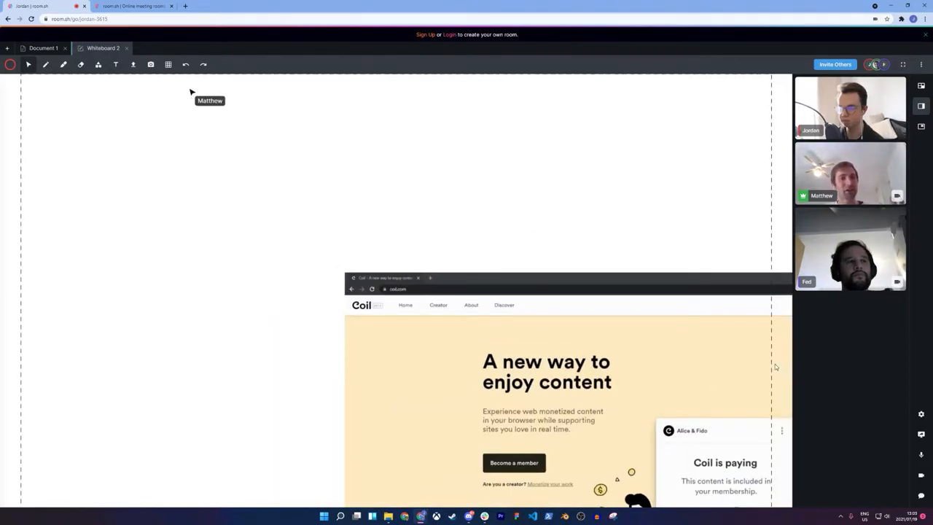
# Draw an arrow beside the Coil screenshot, then return to Document 1
pyautogui.moveTo(317, 199); pyautogui.dragTo(371, 201)
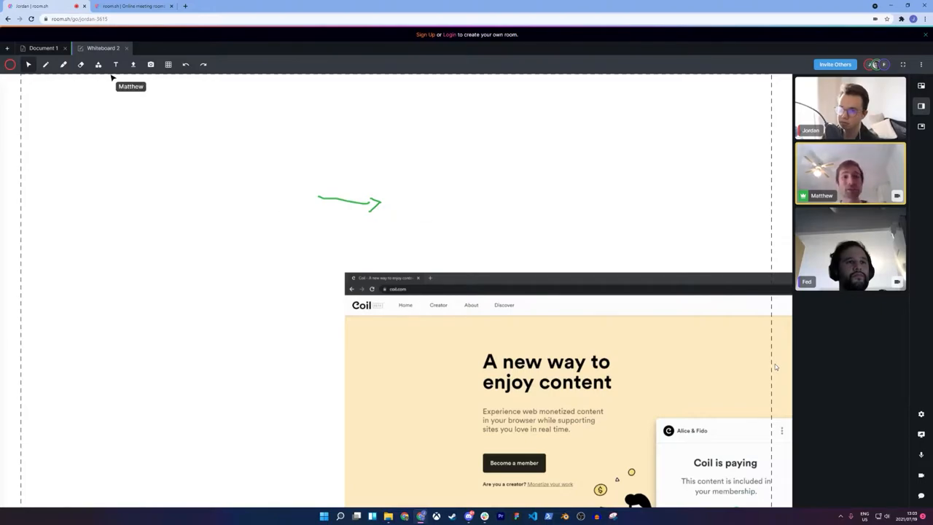
pyautogui.click(43, 48)
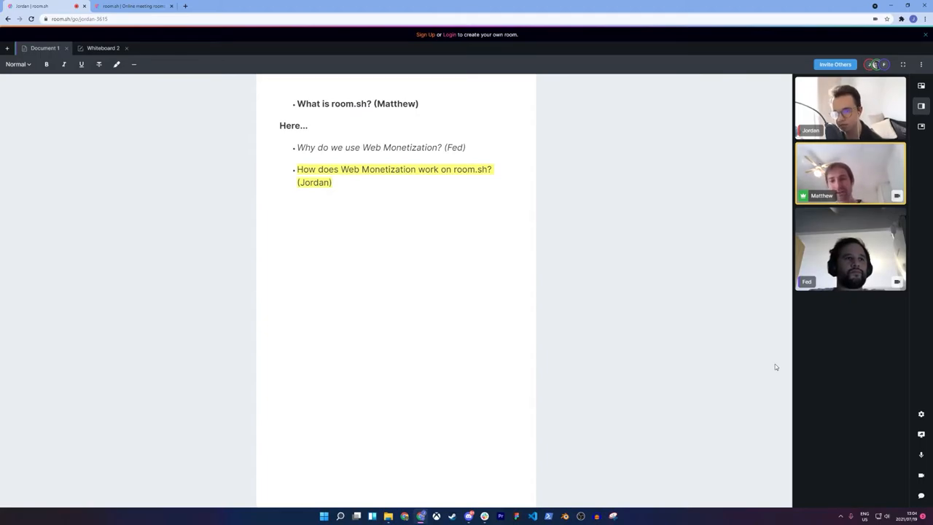
pyautogui.click(850, 250)
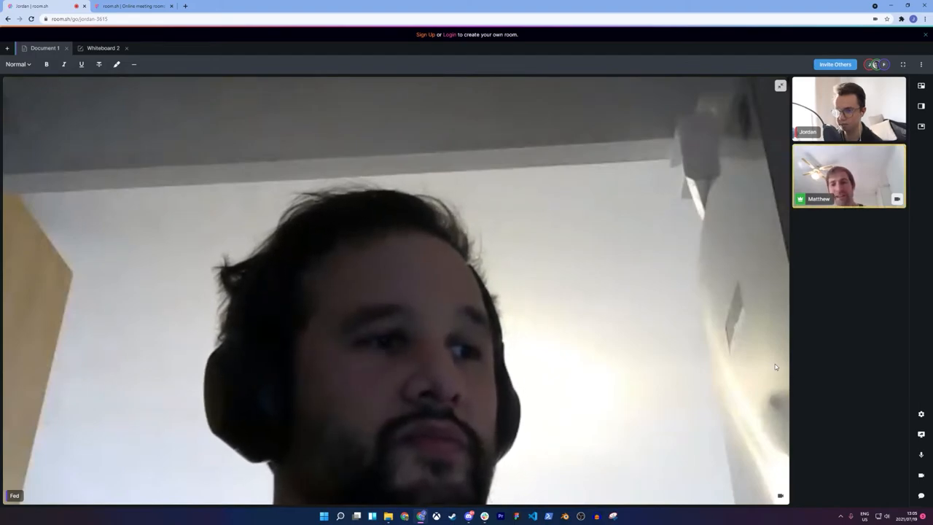
pyautogui.moveTo(565, 312)
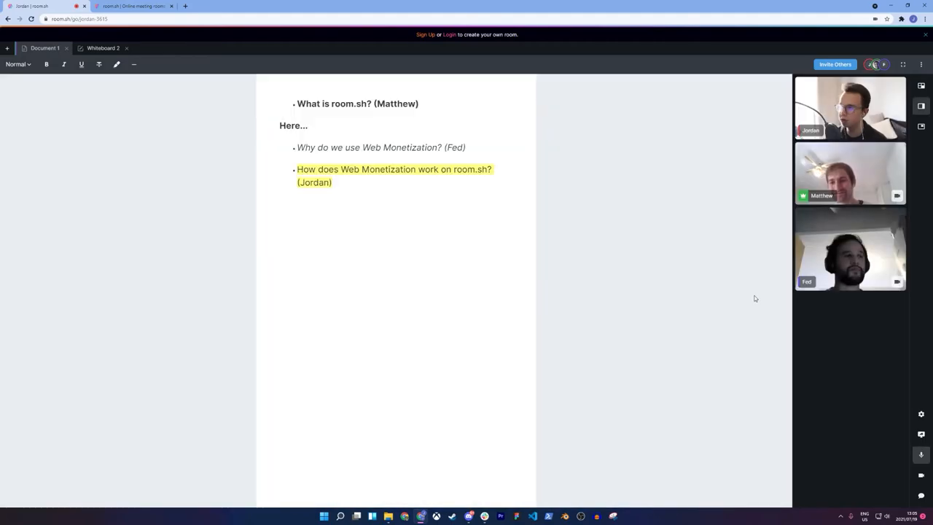
# On the room.sh home page tab, open Coil's extension panel to confirm web monetization
pyautogui.click(131, 6)
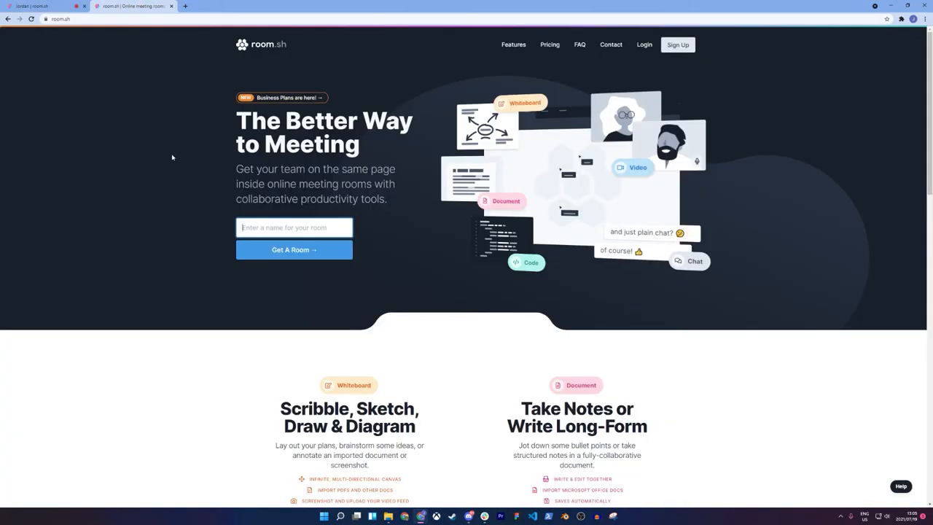
pyautogui.moveTo(123, 91)
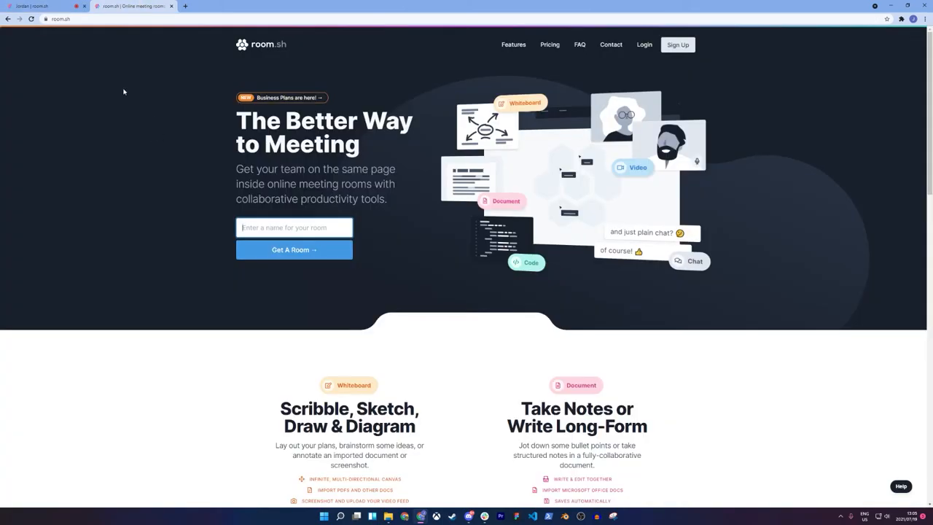
pyautogui.moveTo(166, 148)
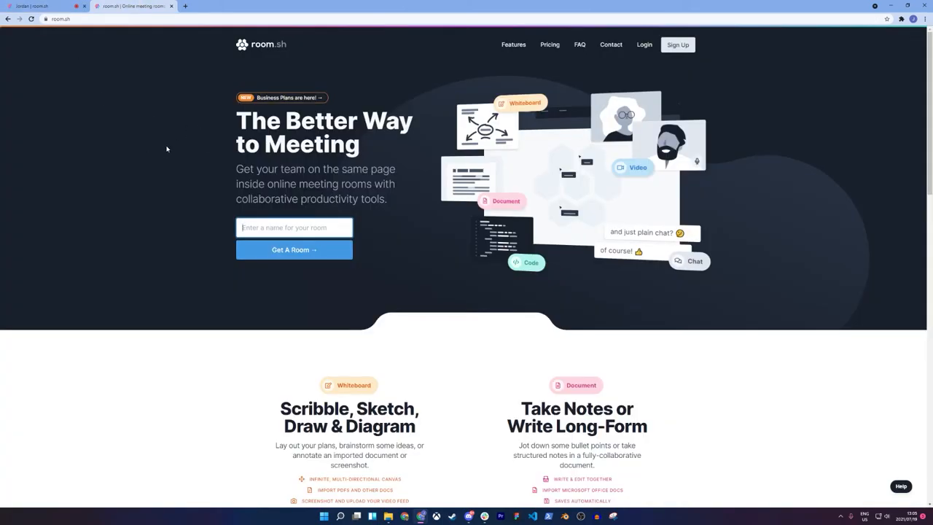
pyautogui.moveTo(777, 133)
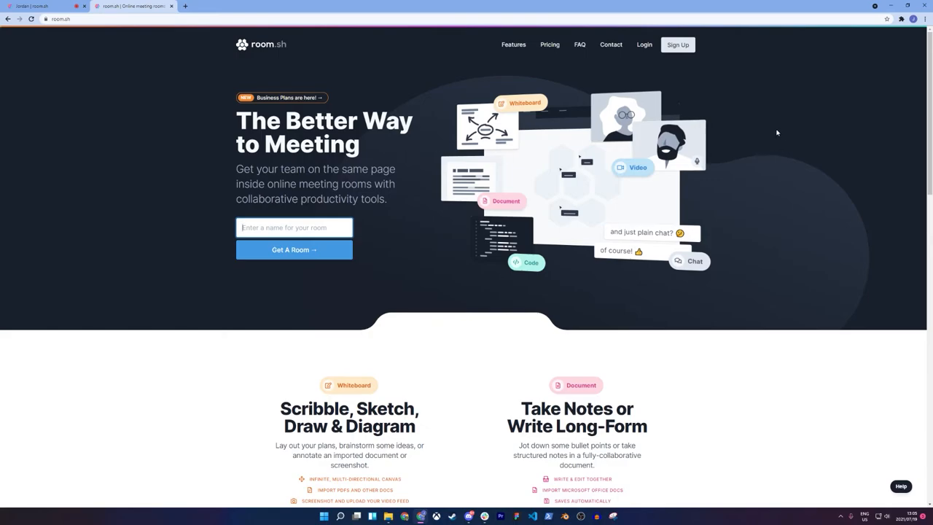
pyautogui.click(890, 29)
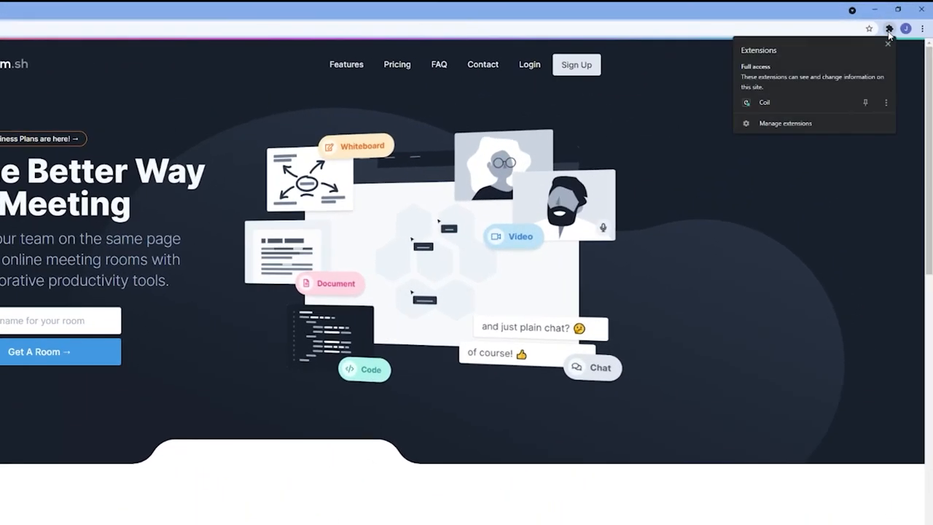
pyautogui.moveTo(777, 102)
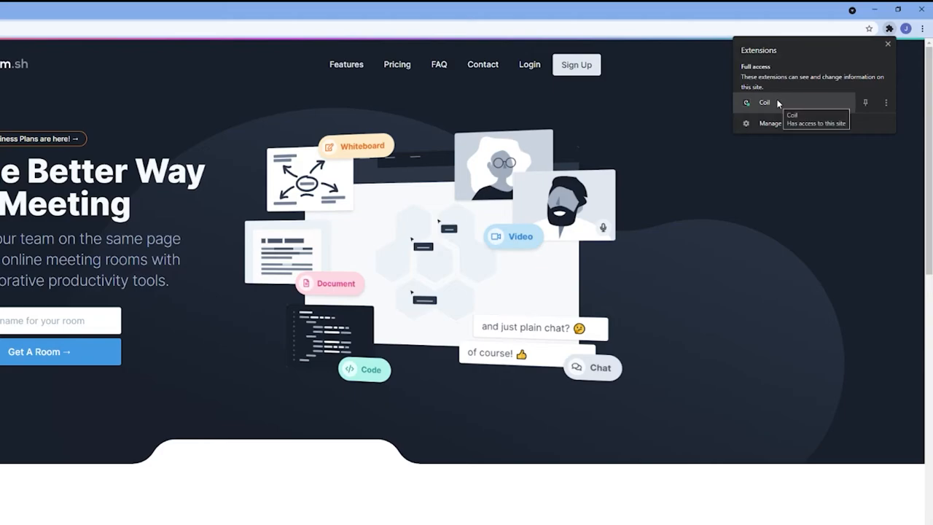
pyautogui.moveTo(801, 96)
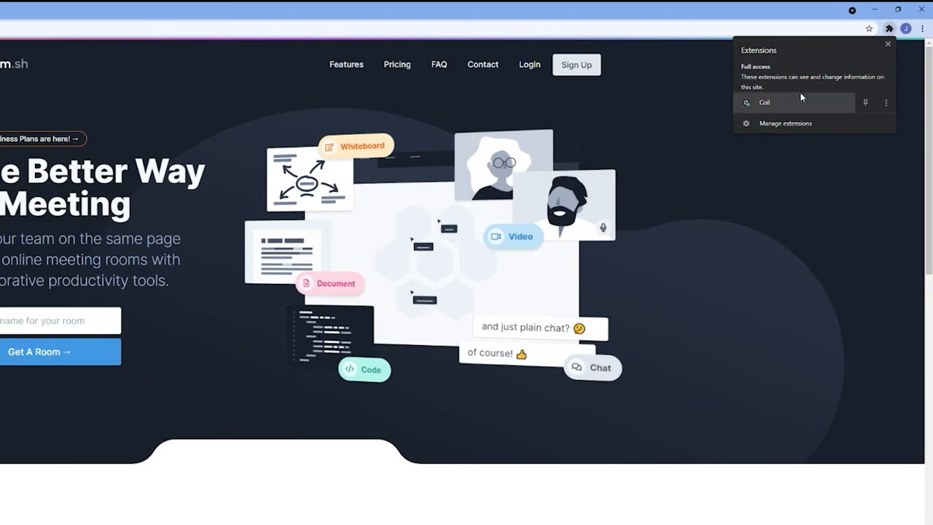
pyautogui.moveTo(801, 97)
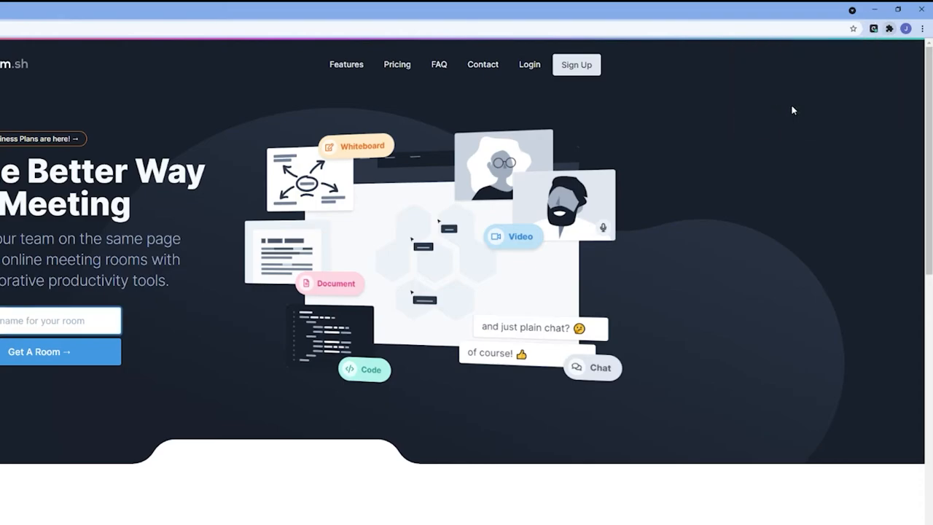
pyautogui.click(873, 29)
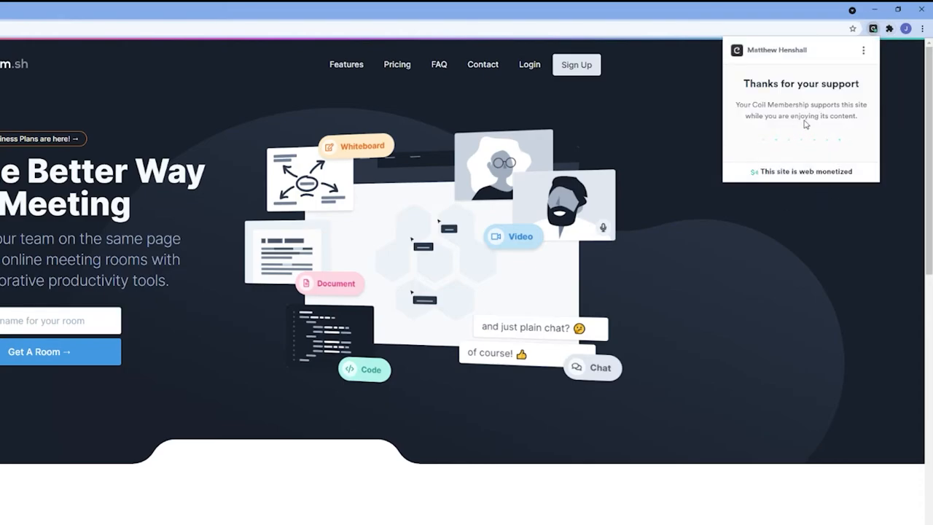
pyautogui.moveTo(811, 246)
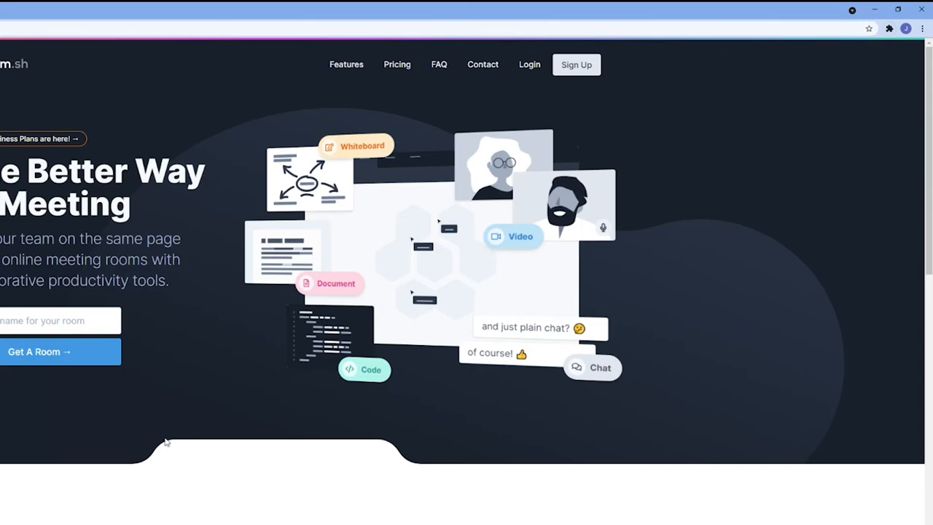
# Enter the room name "Jordan" and choose Get A Room
pyautogui.write('Jor')
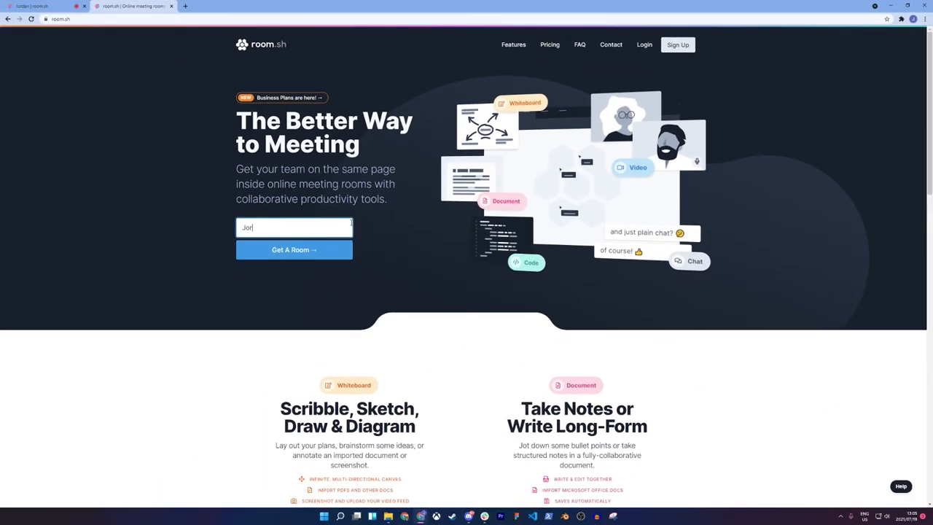
pyautogui.write('dan')
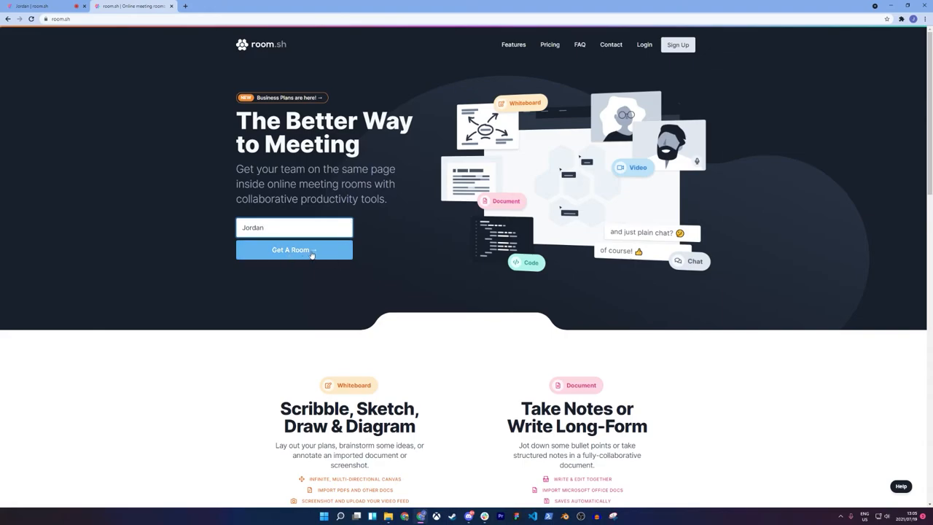
pyautogui.click(294, 249)
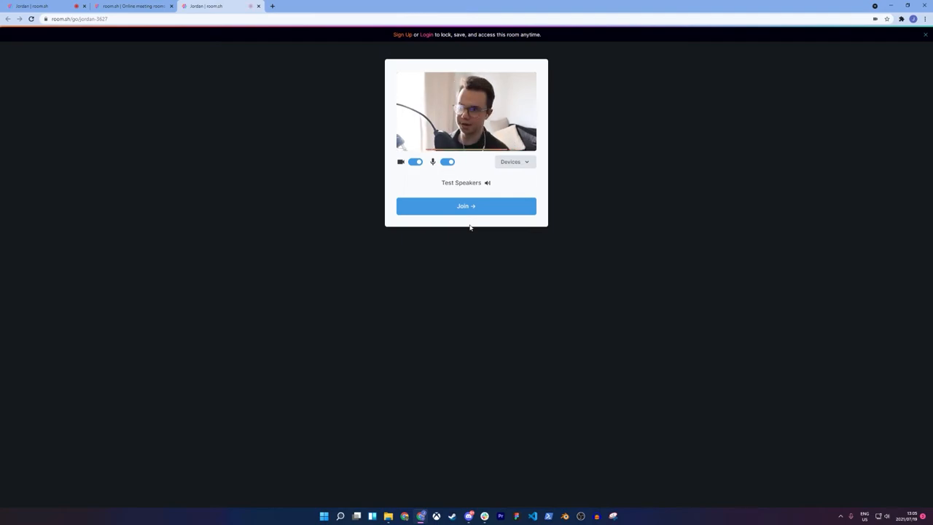
# Join the Jordan room, select its URL, and close the old Jordan tab
pyautogui.click(466, 205)
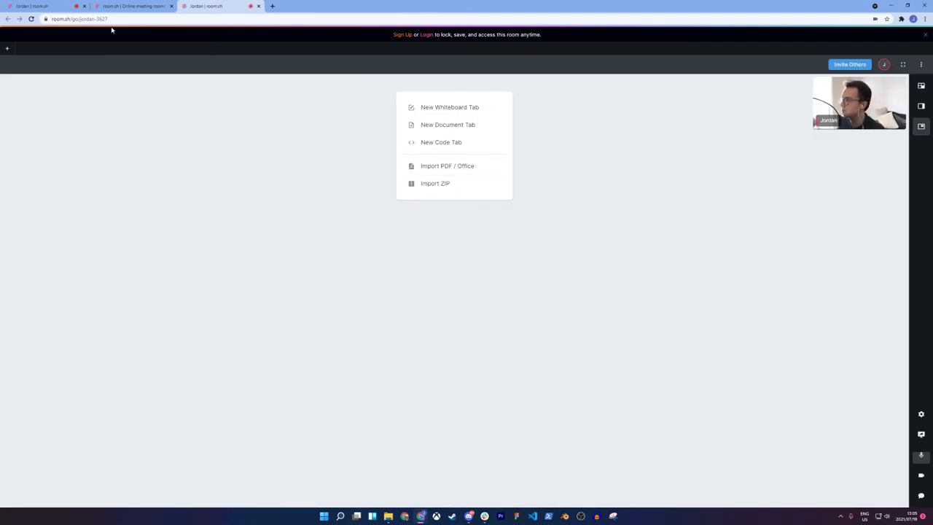
pyautogui.click(447, 124)
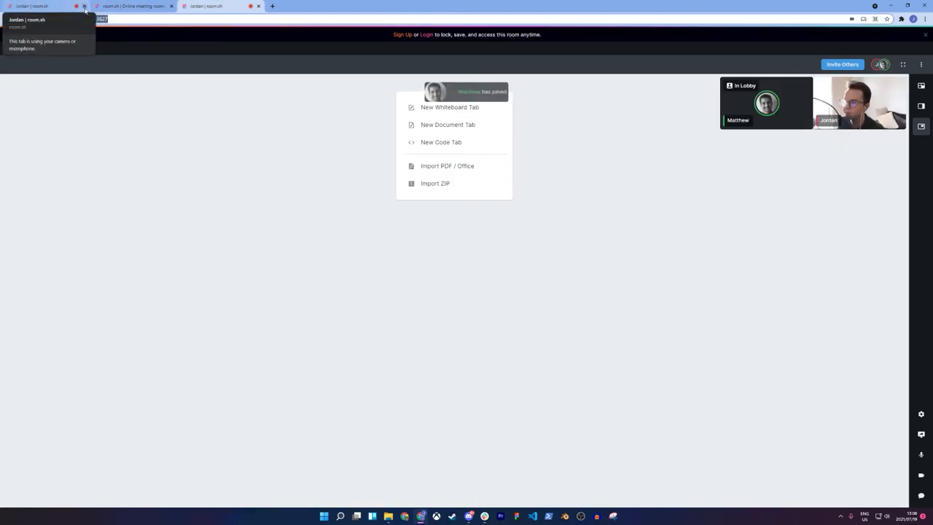
pyautogui.click(84, 6)
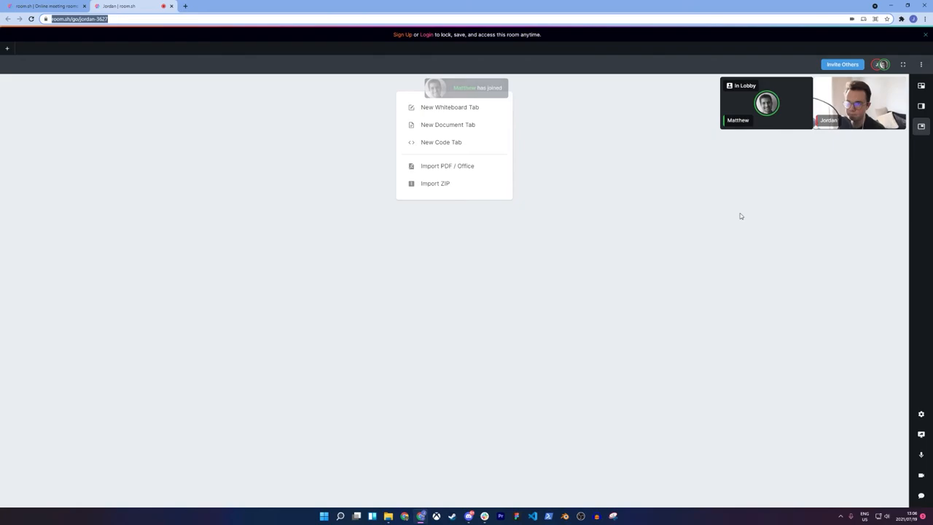